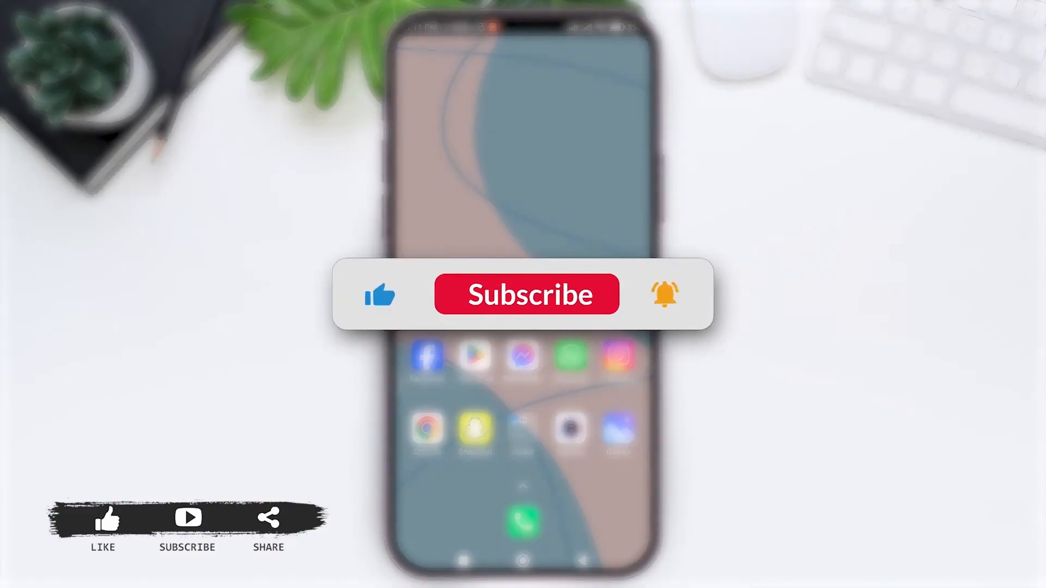
- Launch the OKX app from the phone's home screen to reach its sign-up screen
{"action": "left_click", "coordinate": [525, 295]}
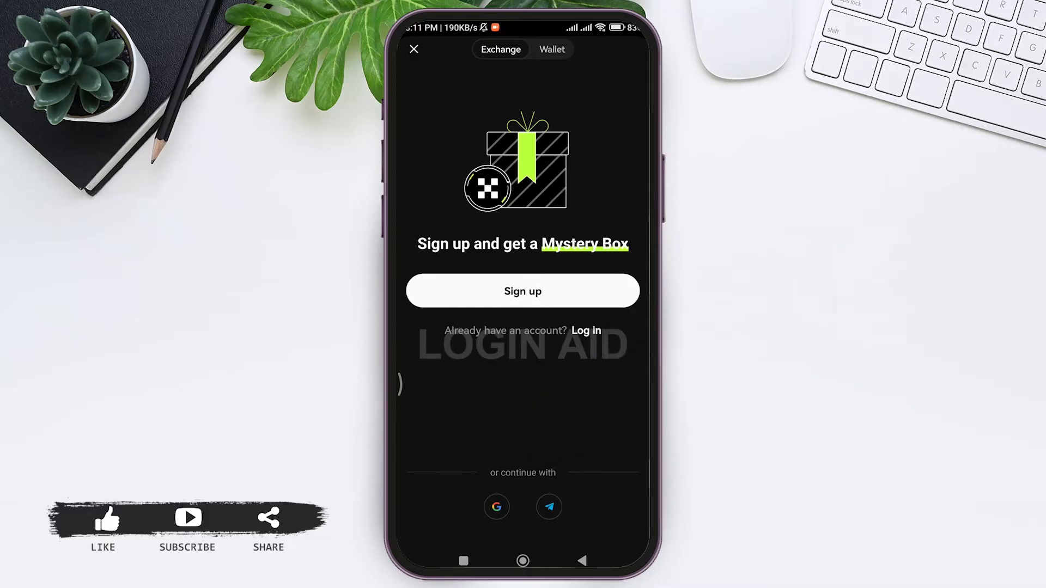
- Start sign-up with the saved Gmail address, submit it, and switch to Gmail for the code
{"action": "left_click", "coordinate": [522, 291]}
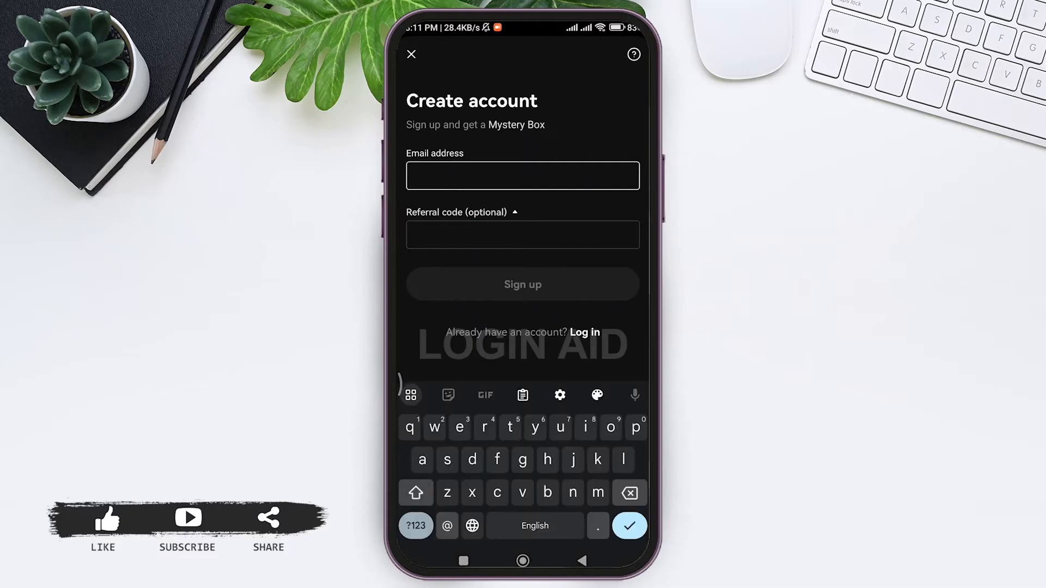
{"action": "type", "text": "ha"}
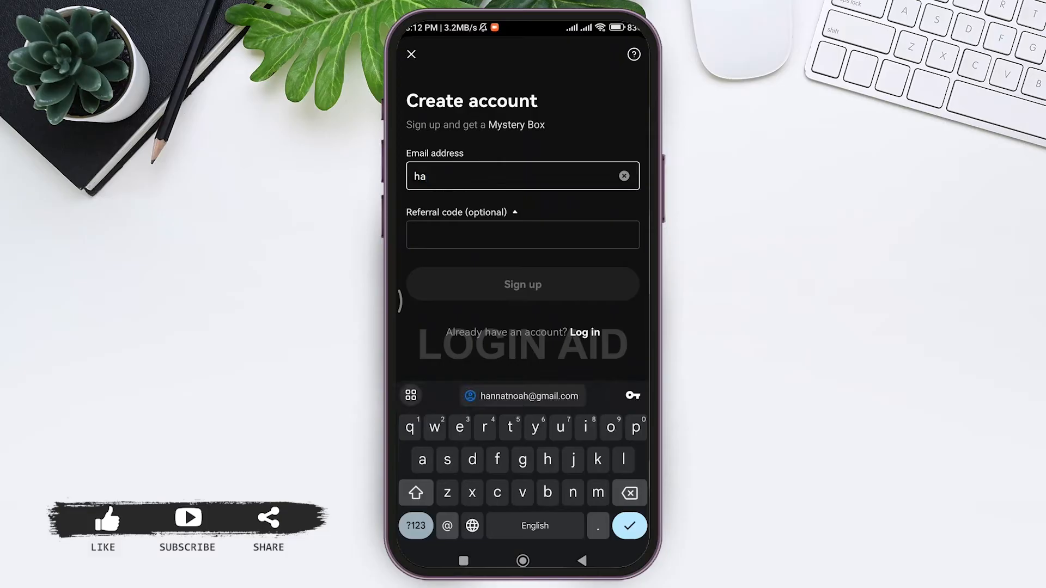
{"action": "left_click", "coordinate": [522, 396]}
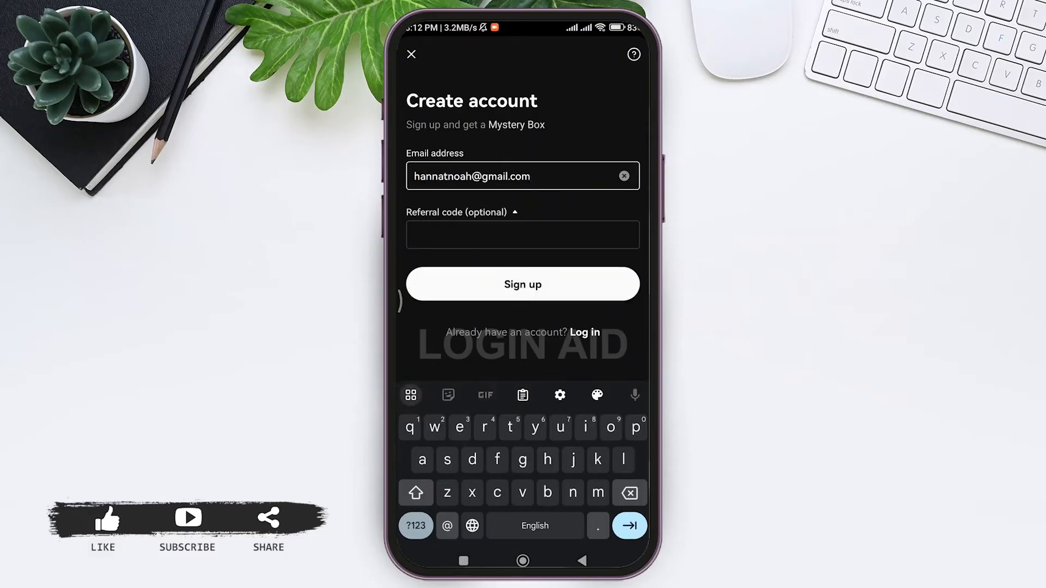
{"action": "left_click", "coordinate": [522, 177]}
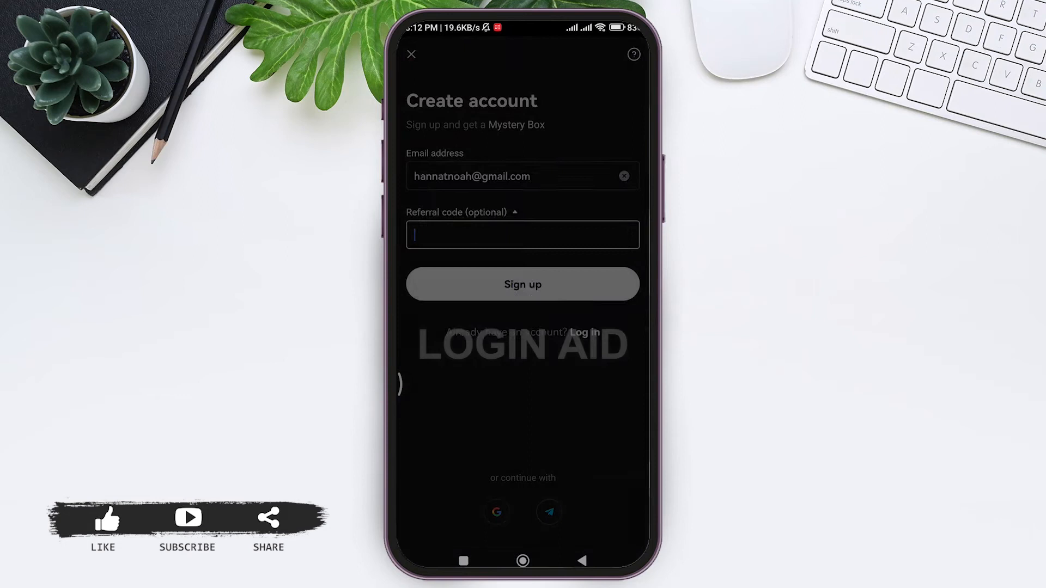
{"action": "left_click", "coordinate": [522, 283]}
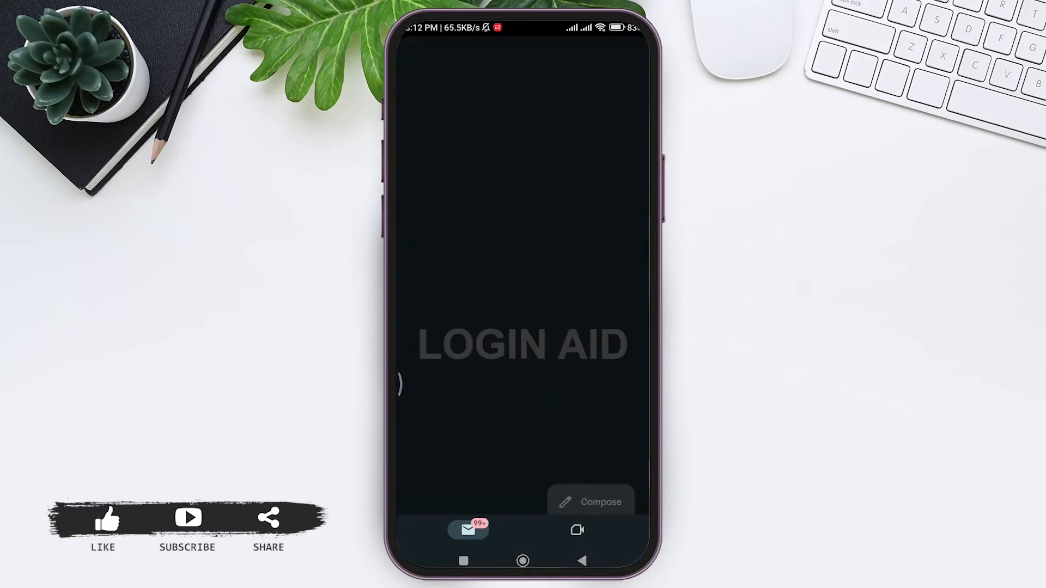
- Open the OKX verification email in Gmail to get the code
{"action": "left_click", "coordinate": [469, 530]}
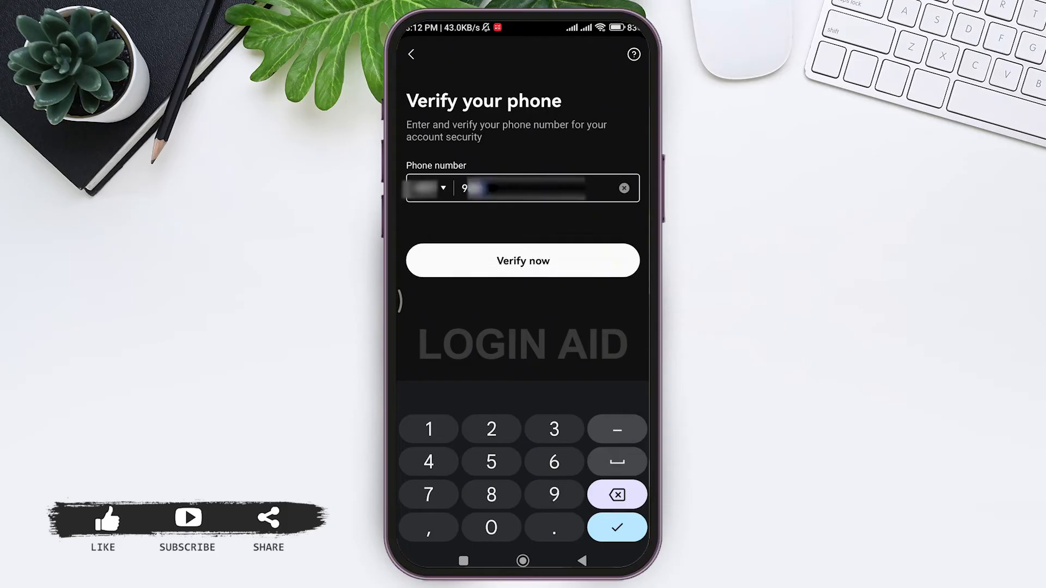
- Submit the phone number and verify it with the texted SMS code suggestion
{"action": "left_click", "coordinate": [492, 462]}
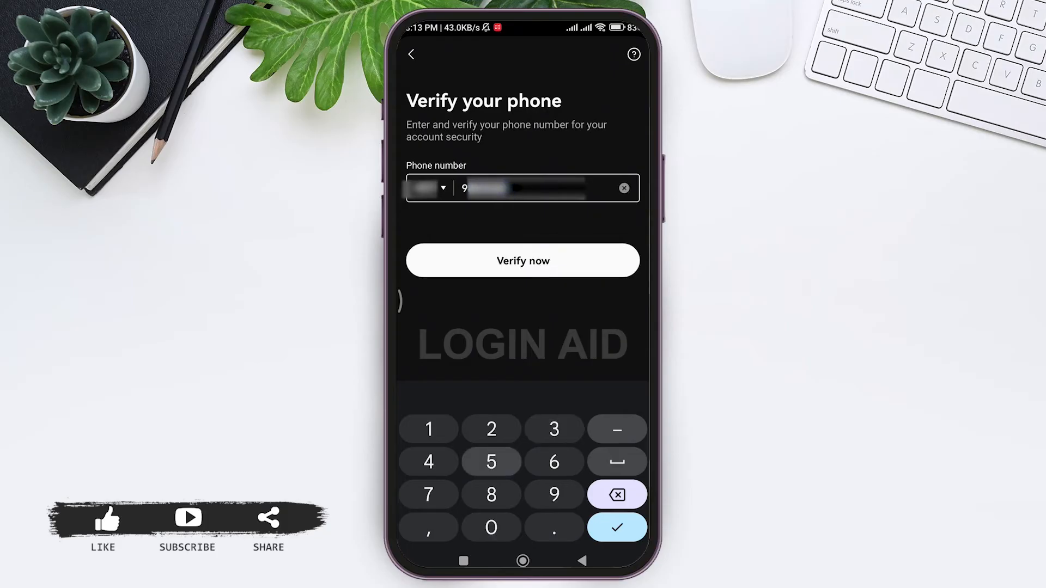
{"action": "left_click", "coordinate": [522, 260]}
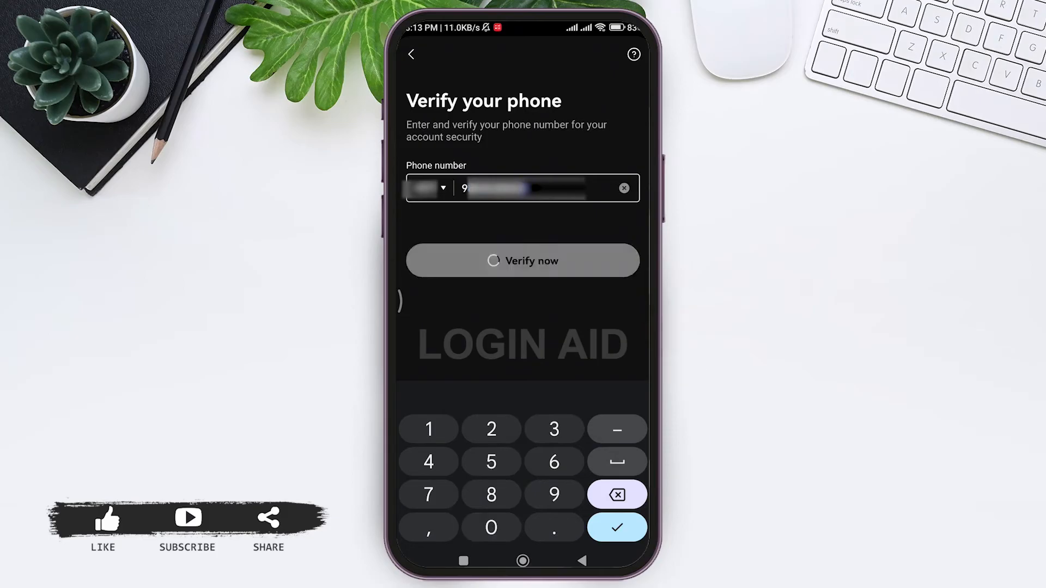
{"action": "left_click", "coordinate": [522, 260]}
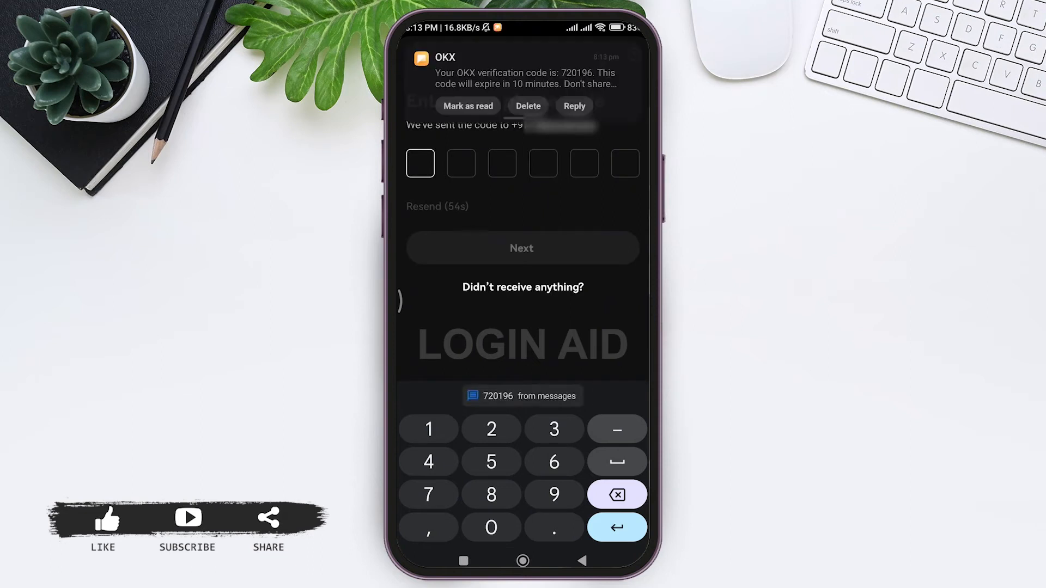
{"action": "left_click", "coordinate": [522, 396]}
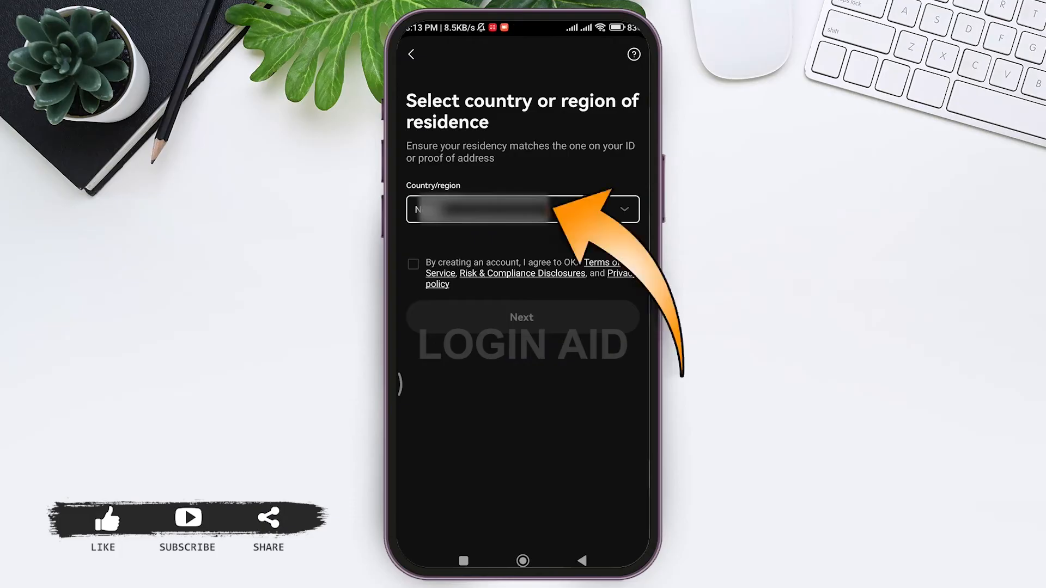
- Confirm the chosen country of residence, accept the terms of service, and continue to password creation
{"action": "left_click", "coordinate": [522, 209]}
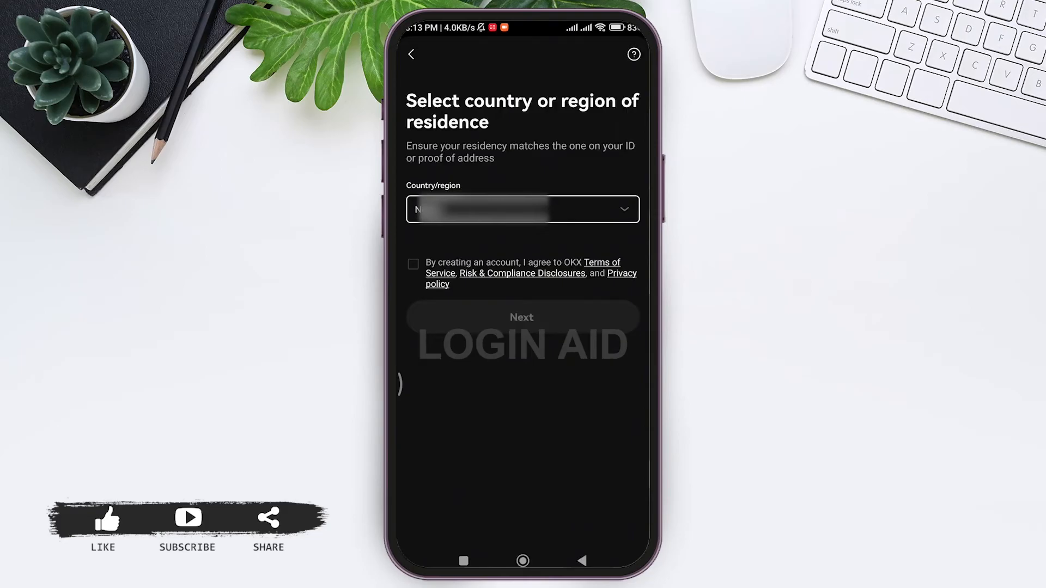
{"action": "left_click", "coordinate": [413, 264]}
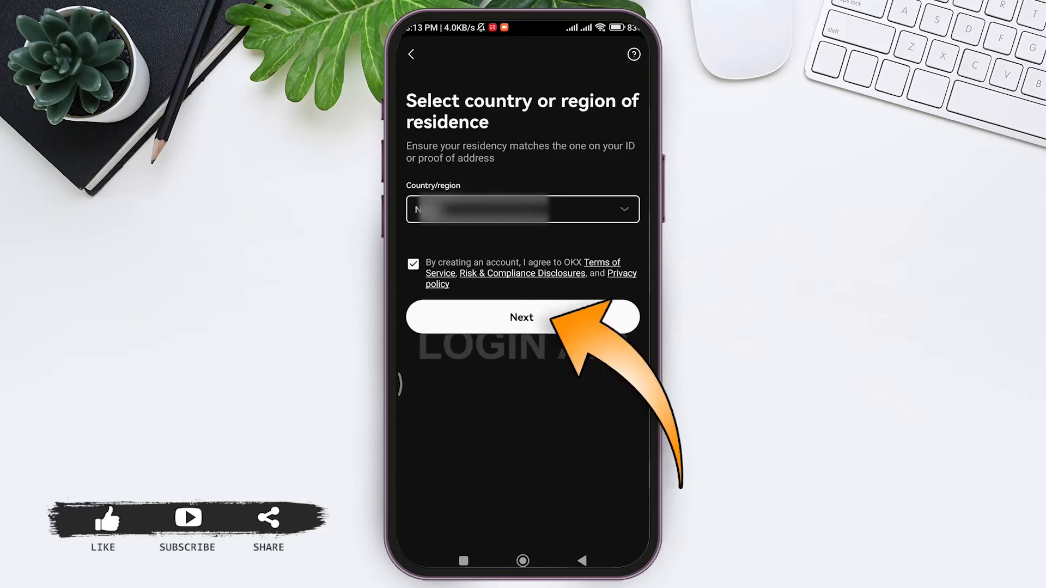
{"action": "left_click", "coordinate": [522, 317]}
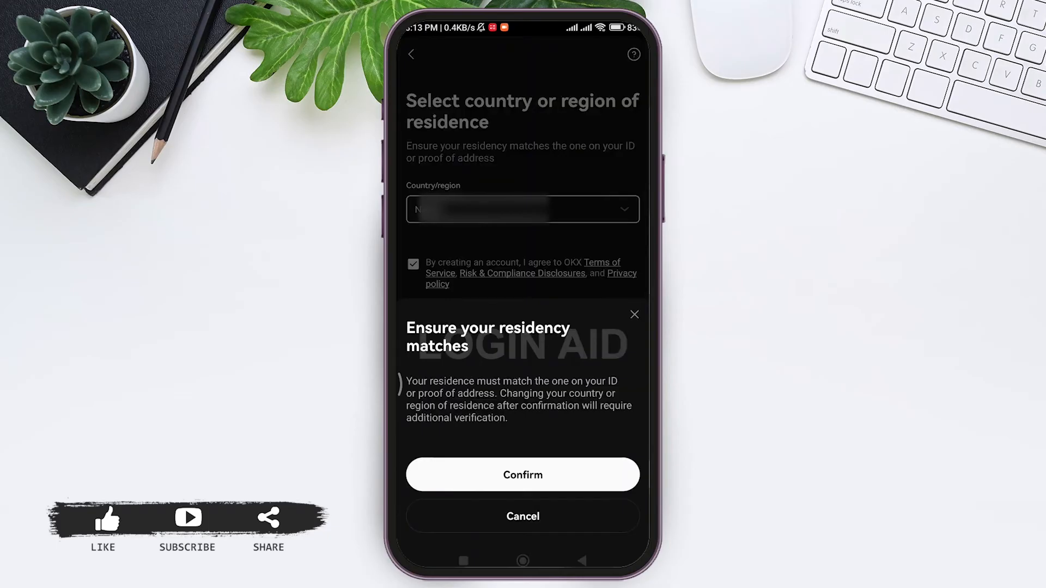
{"action": "left_click", "coordinate": [522, 474]}
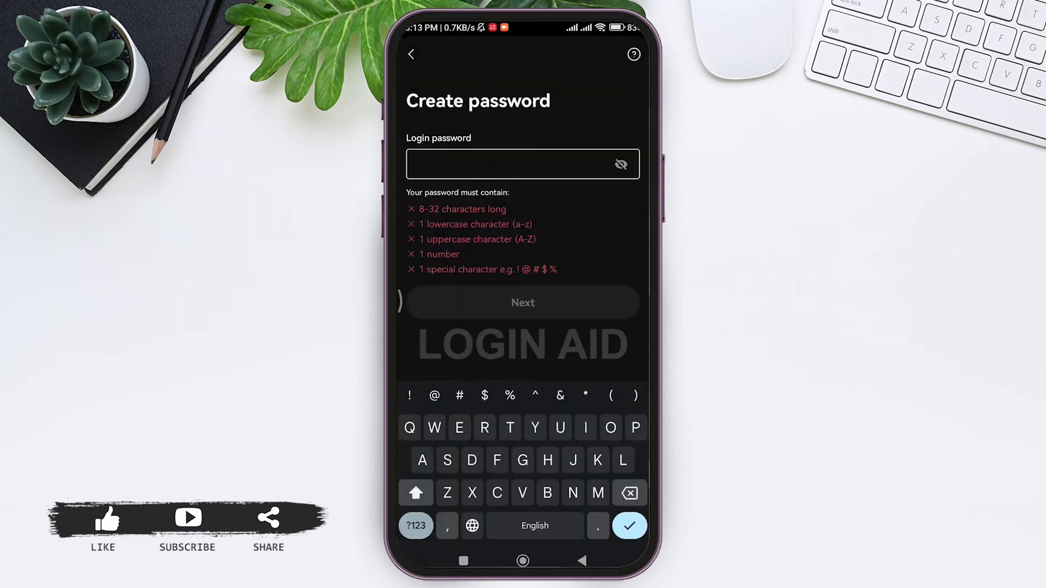
- Enter a login password meeting all rules and submit it
{"action": "type", "text": "a"}
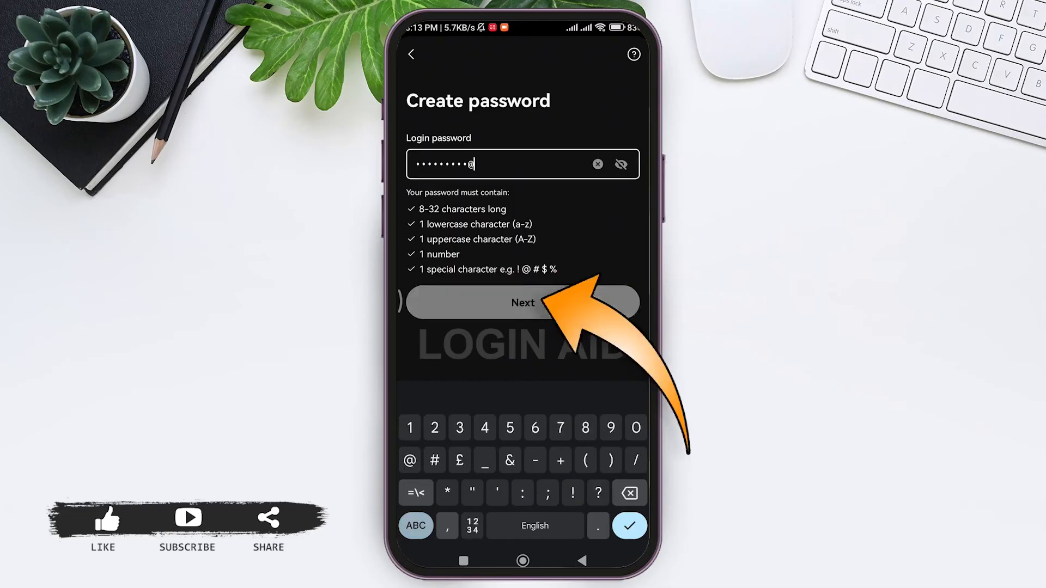
{"action": "left_click", "coordinate": [522, 302]}
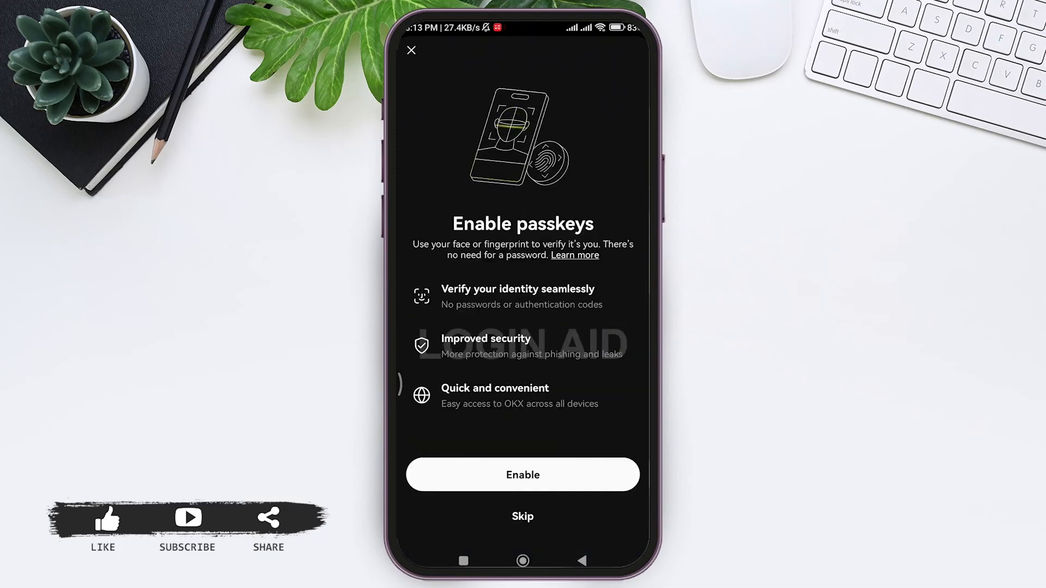
- Enable passkeys for the account and verify identity with the new passkey
{"action": "left_click", "coordinate": [522, 475]}
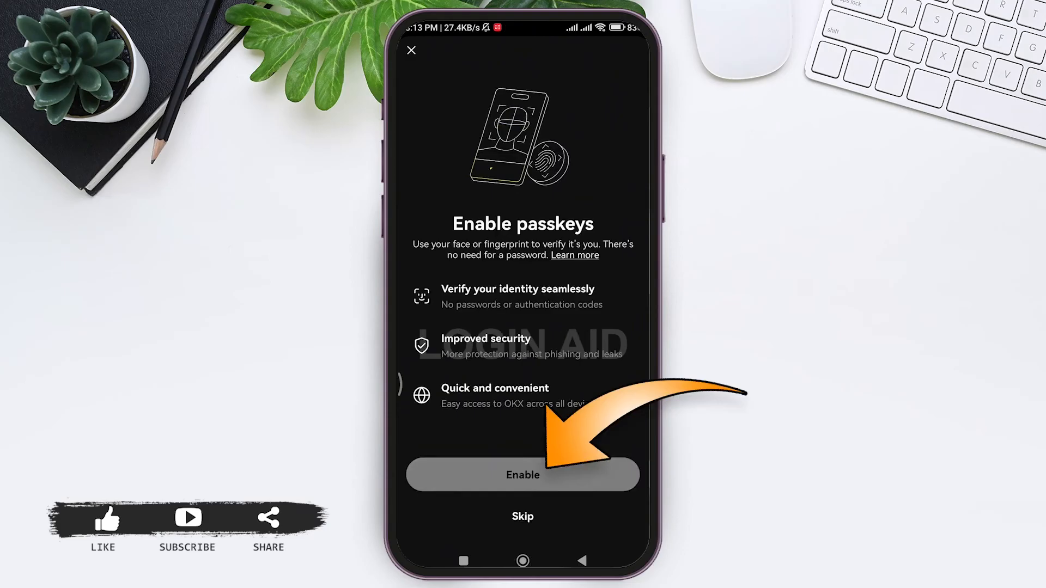
{"action": "left_click", "coordinate": [523, 474]}
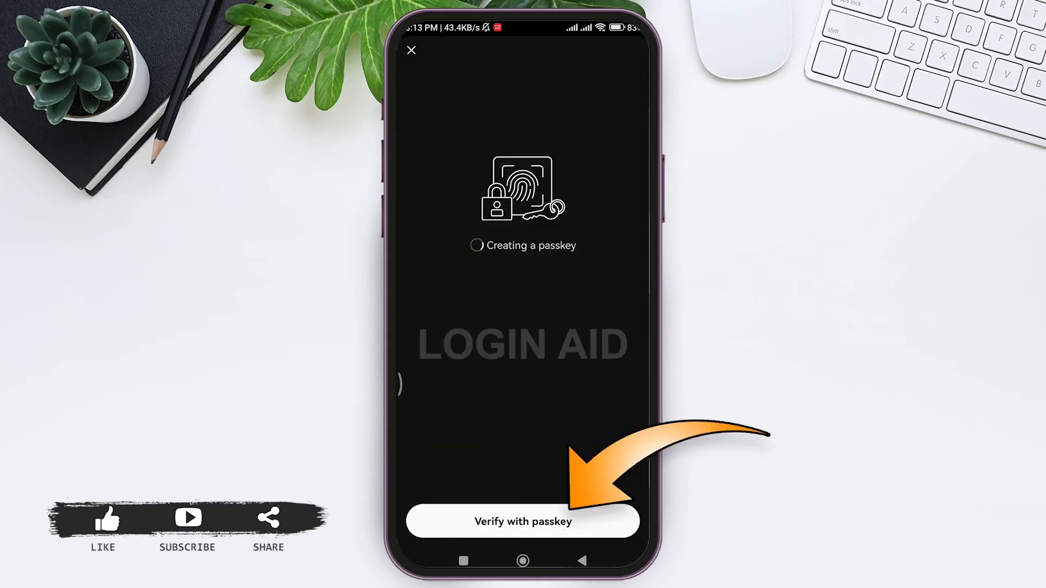
{"action": "left_click", "coordinate": [522, 521]}
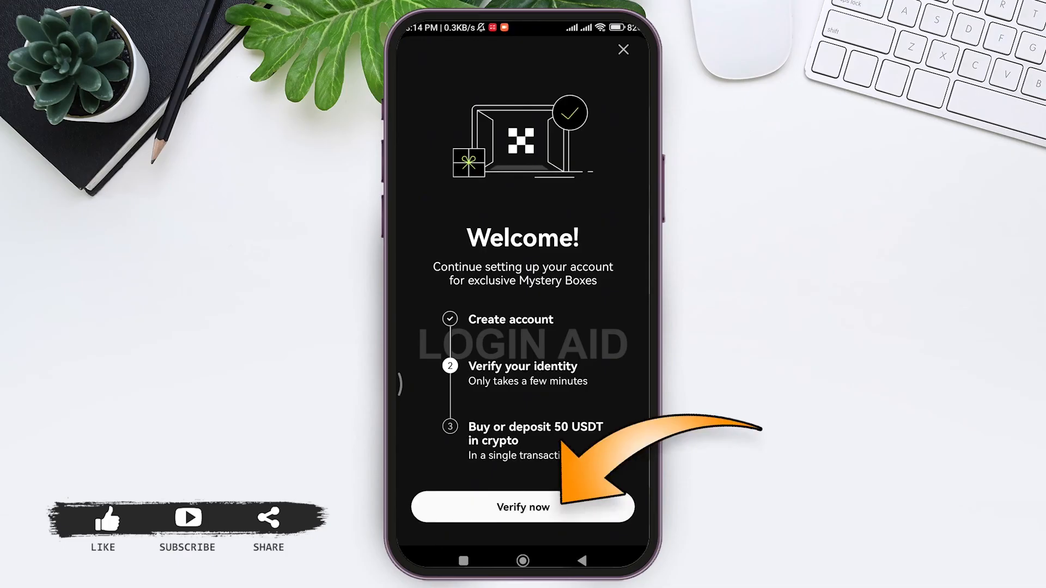
- Open identity verification, then close it to land on the OKX home screen
{"action": "left_click", "coordinate": [522, 507]}
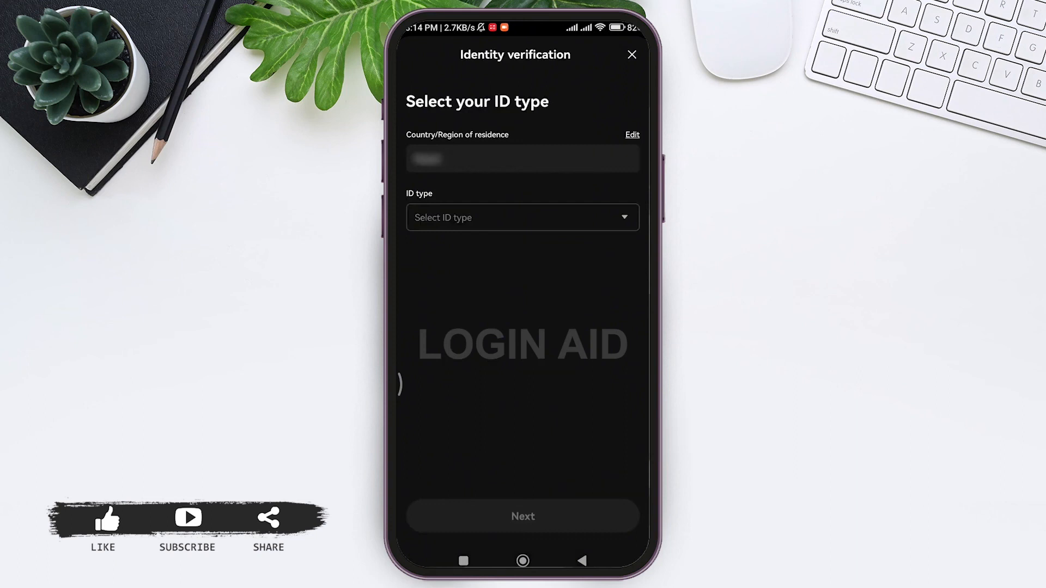
{"action": "left_click", "coordinate": [631, 54]}
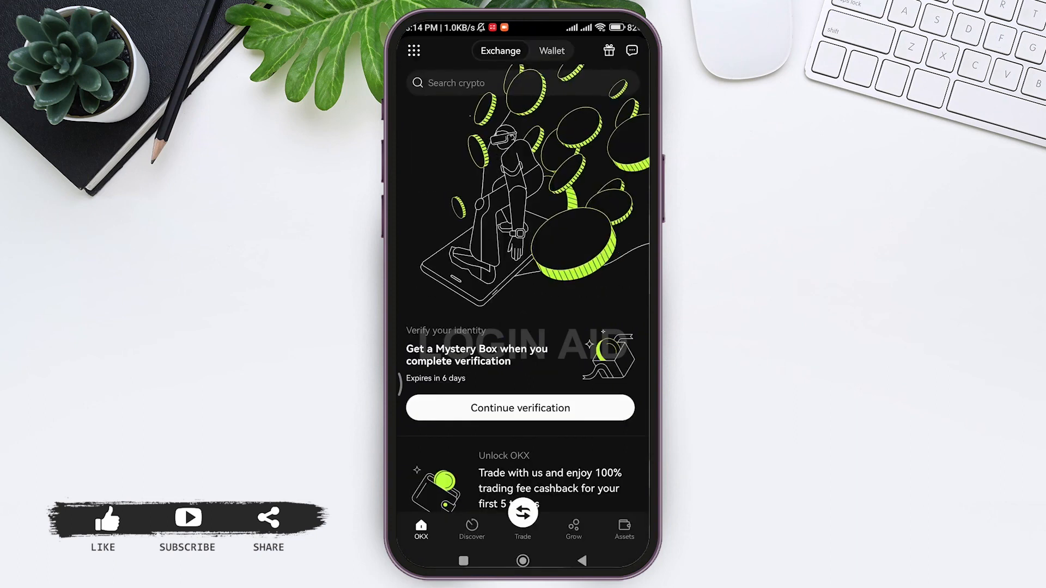